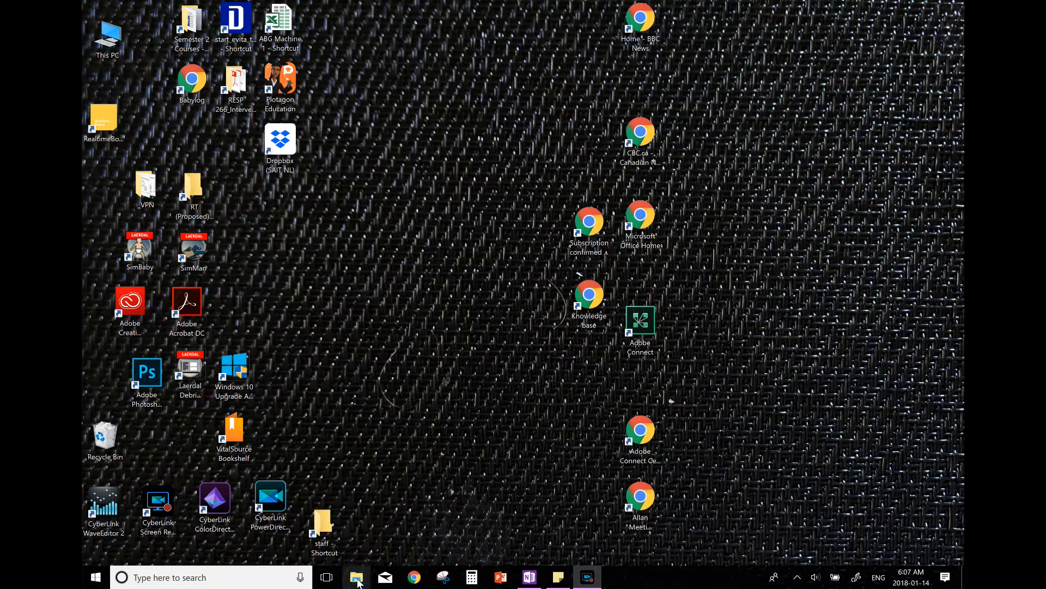
Open File Explorer and browse to the SAIT OneDrive folder
click(355, 577)
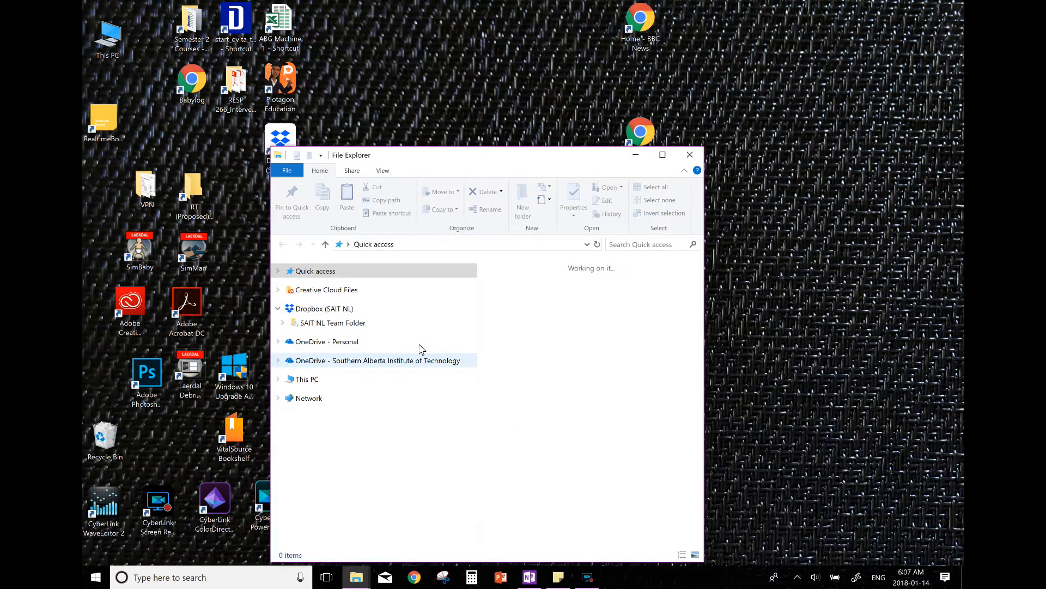
click(278, 379)
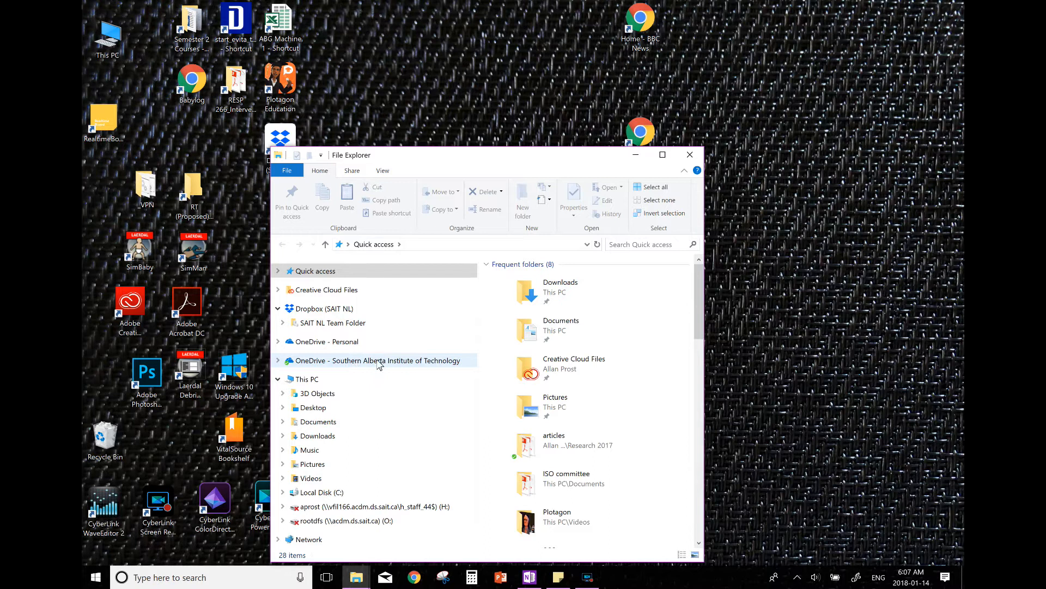
click(379, 361)
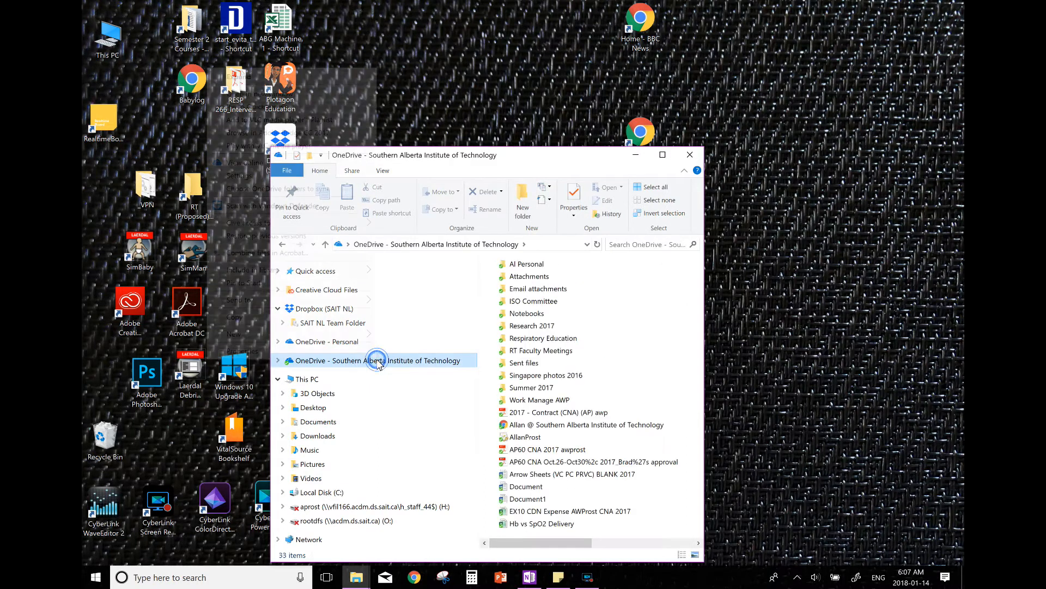
Show the context actions for the SAIT OneDrive folder to view it online
right_click(378, 361)
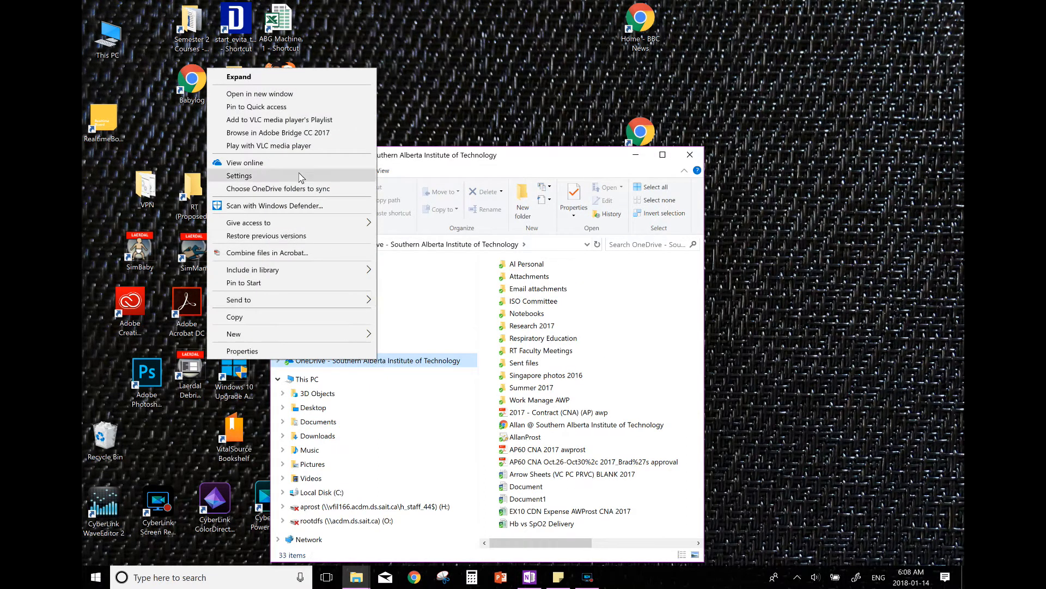
mouse_move(244, 162)
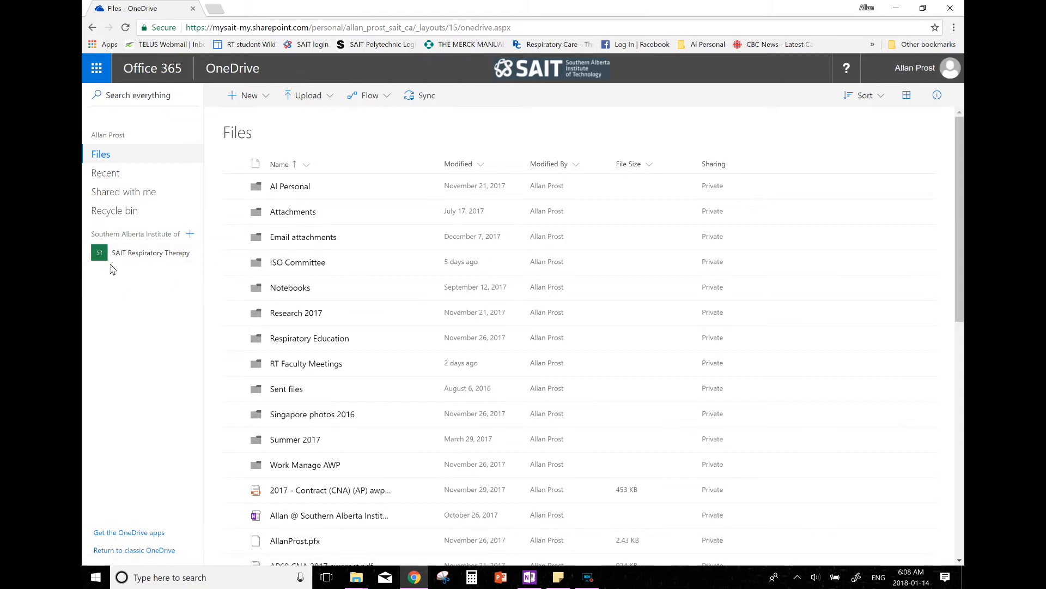
Open the Agenda & Faculty Action Planning 2018.xlsx from SAIT Respiratory Therapy documents
click(150, 252)
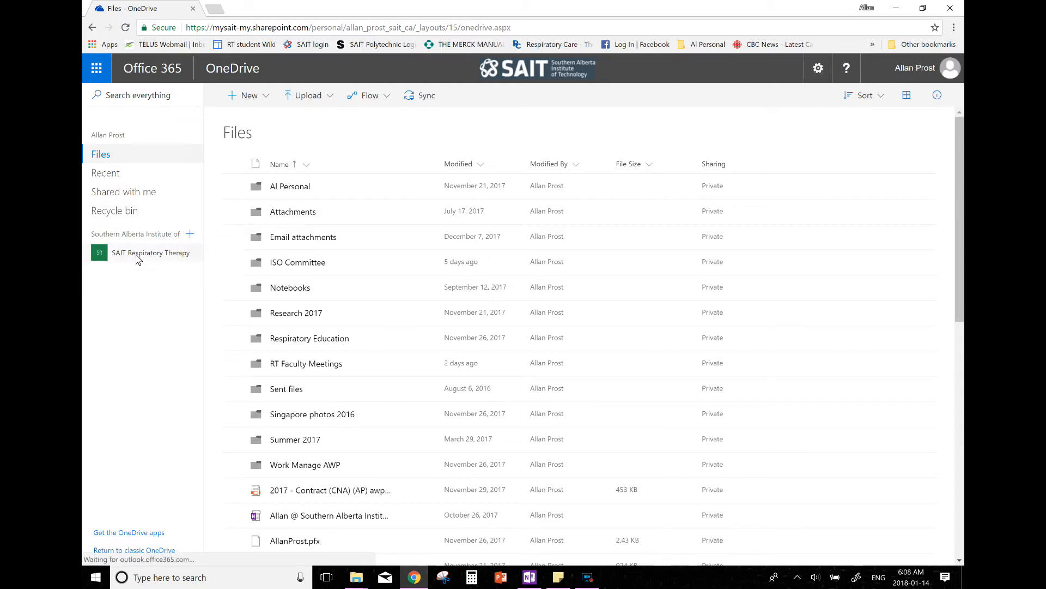
click(151, 251)
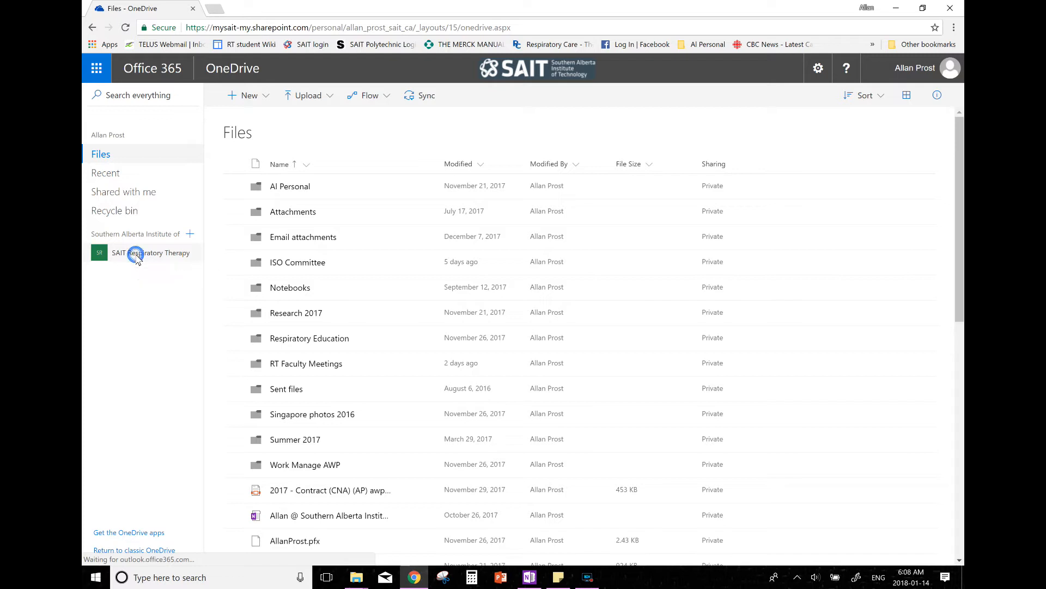
click(150, 252)
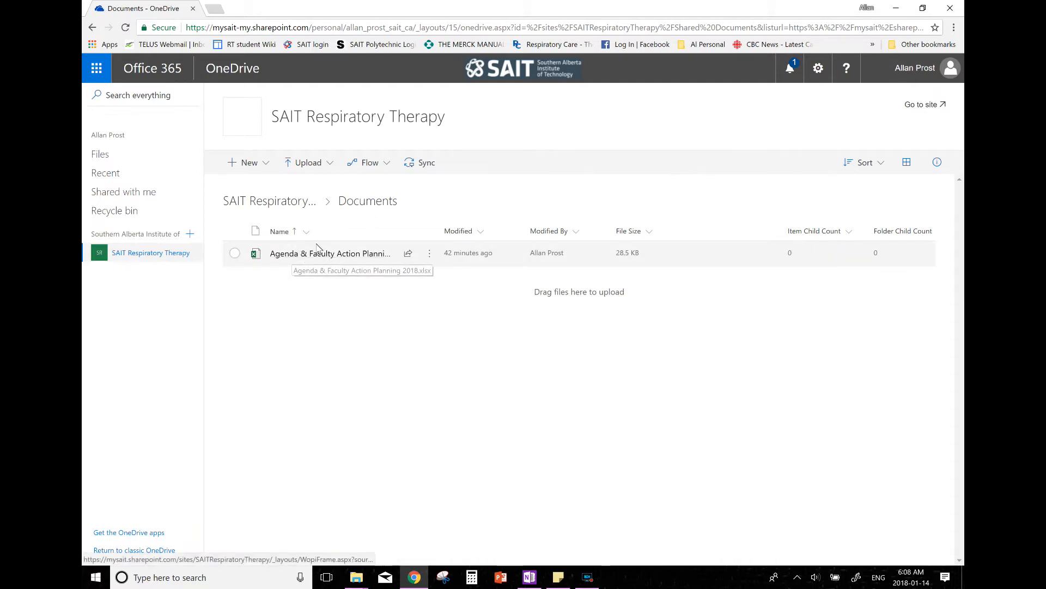
click(329, 253)
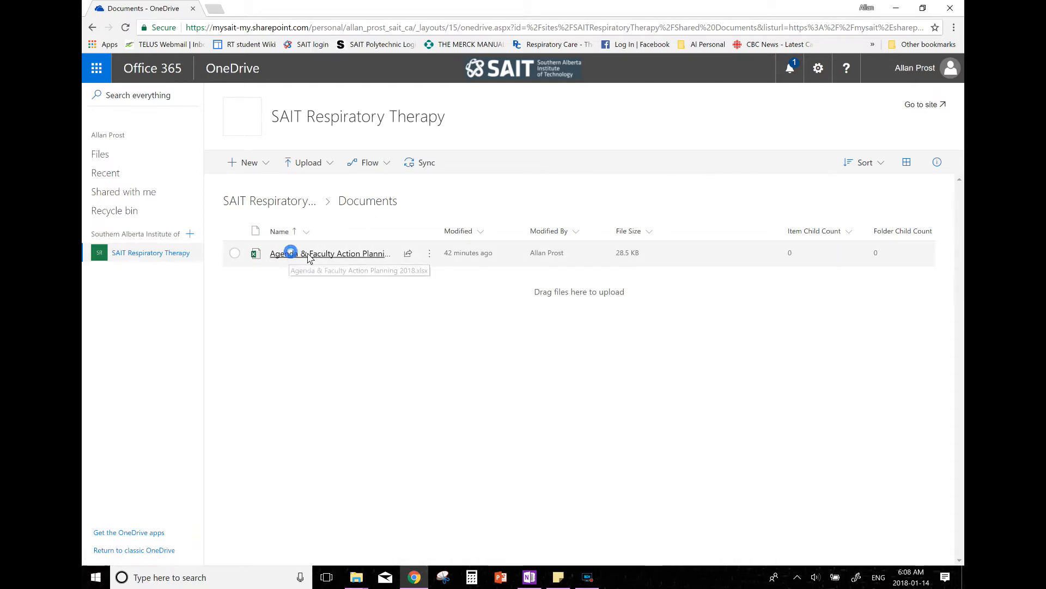
click(330, 253)
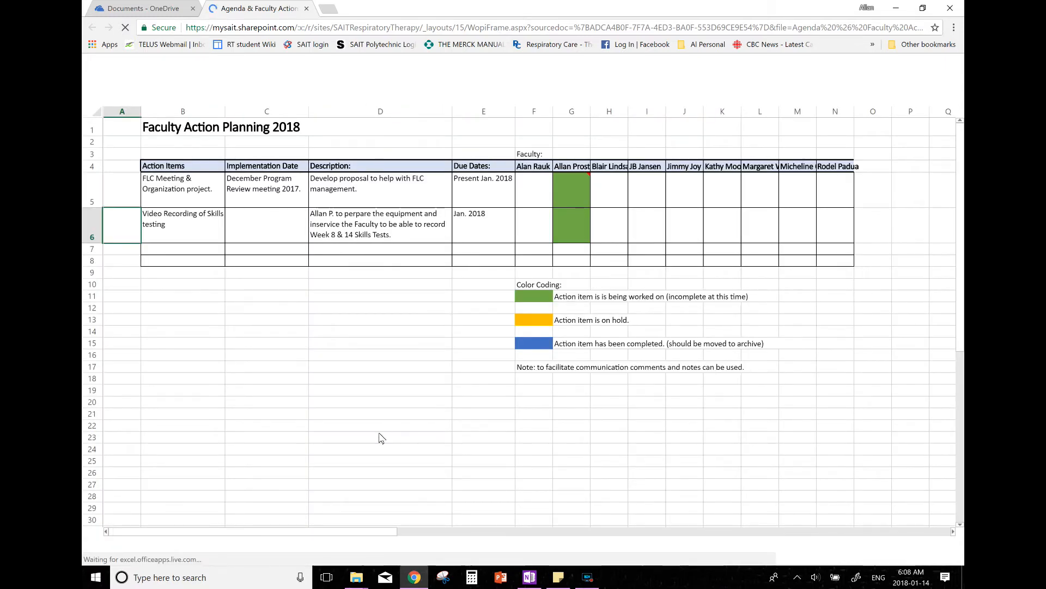
Switch to the Current Agenda 2018 sheet and enable editing in the browser
click(211, 543)
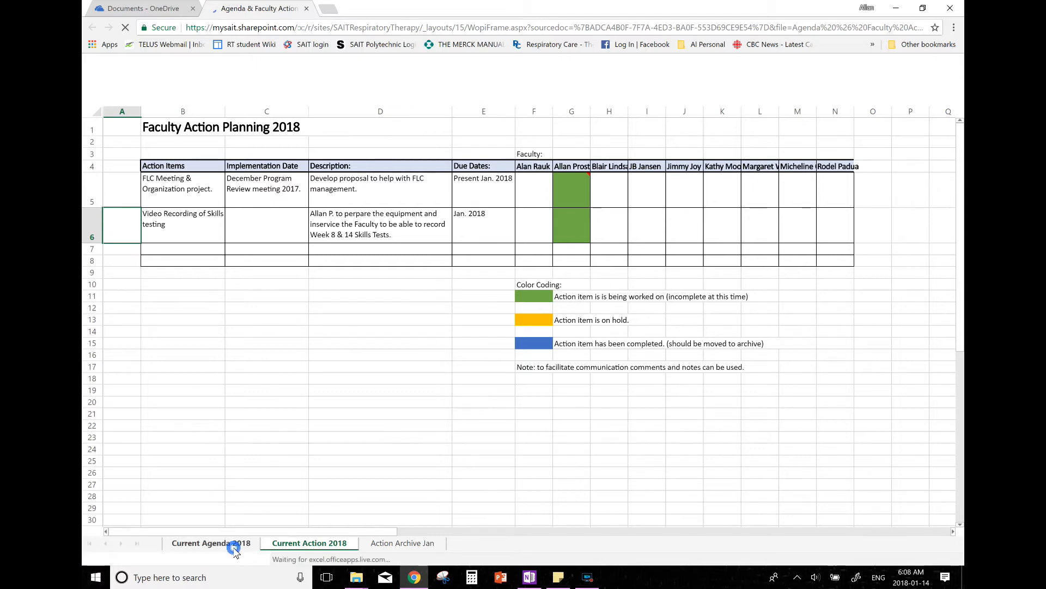
click(211, 543)
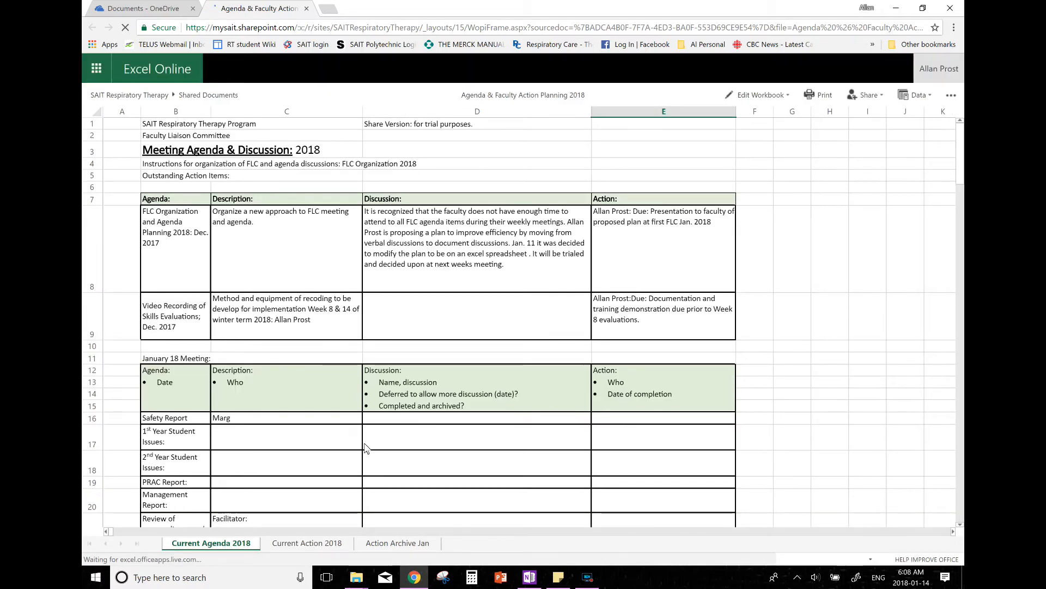
scroll(down, 3)
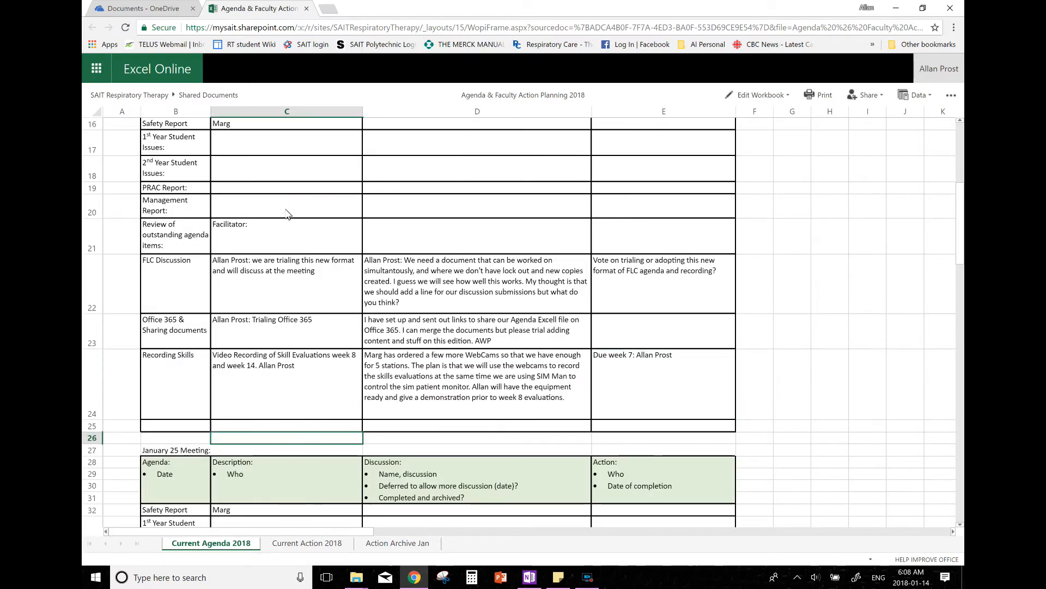
click(286, 168)
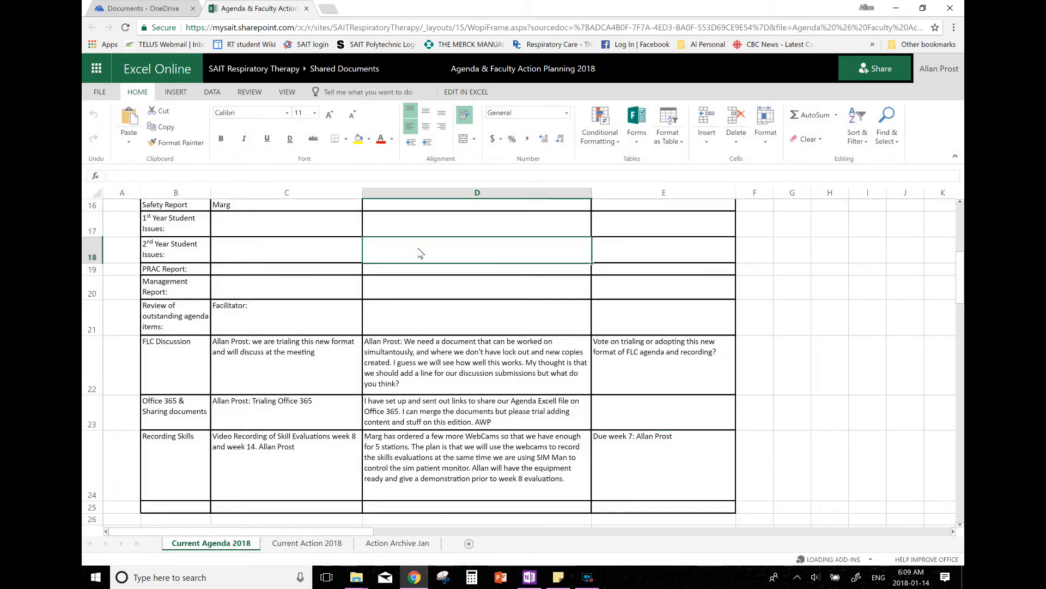
Enter "And now we can add data." in the 2nd Year Student Issues discussion cell
text(And now we ca)
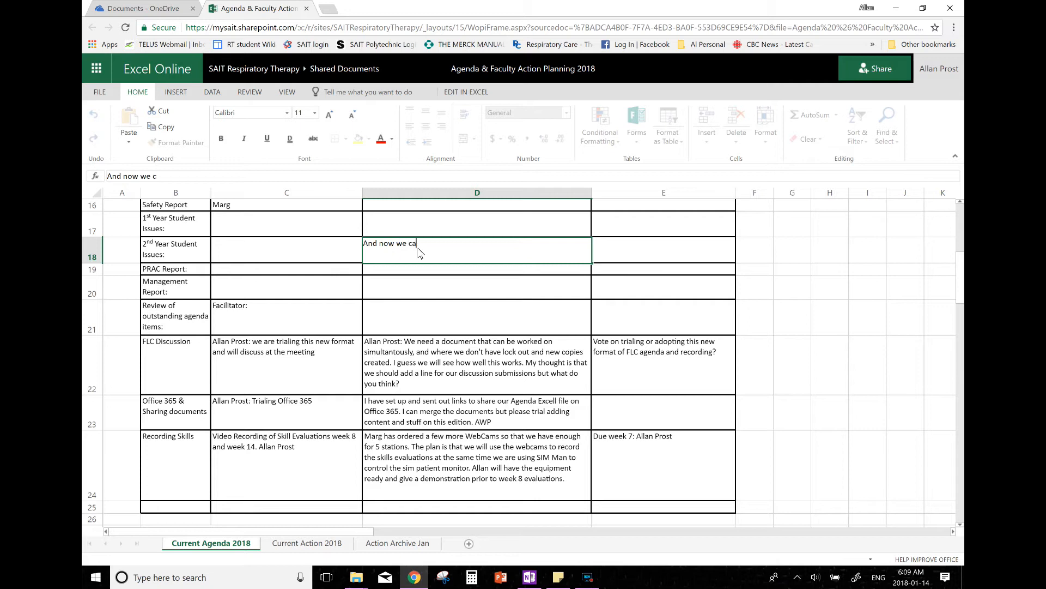
text(n add da)
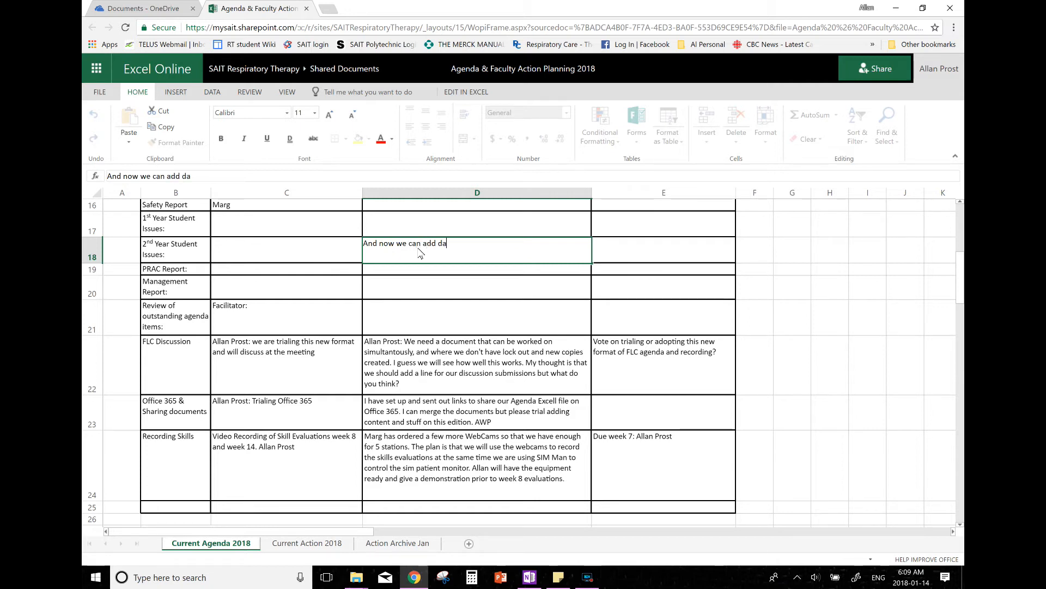
text(ta.)
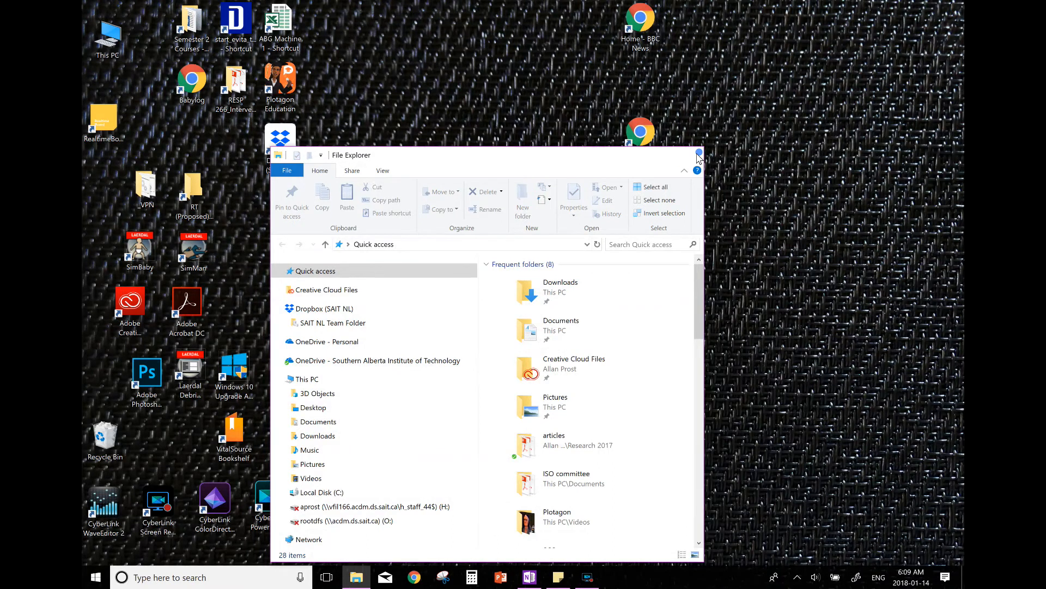
Close the File Explorer window
click(697, 154)
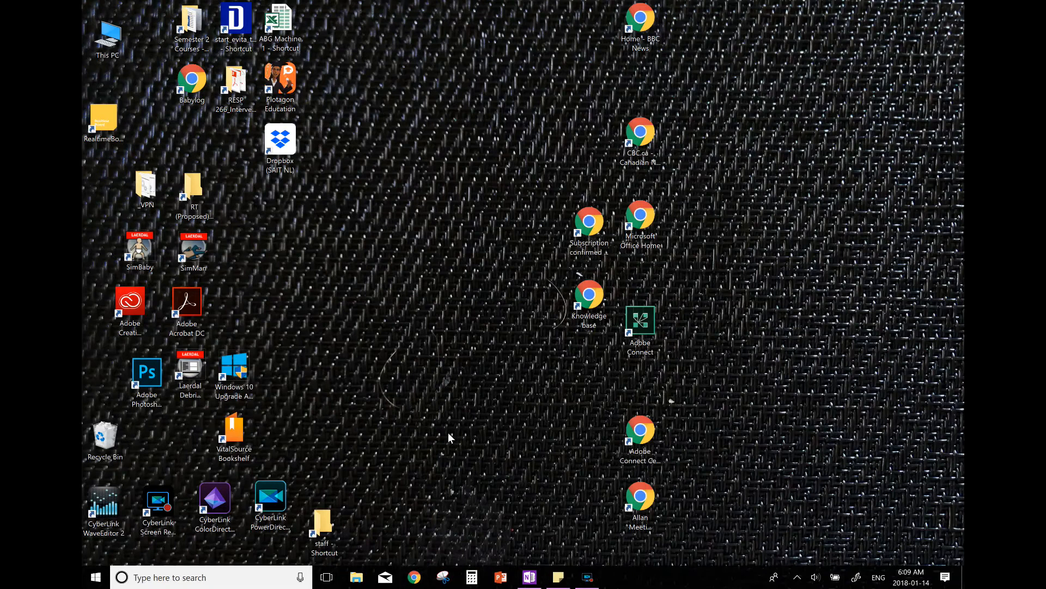
mouse_move(441, 474)
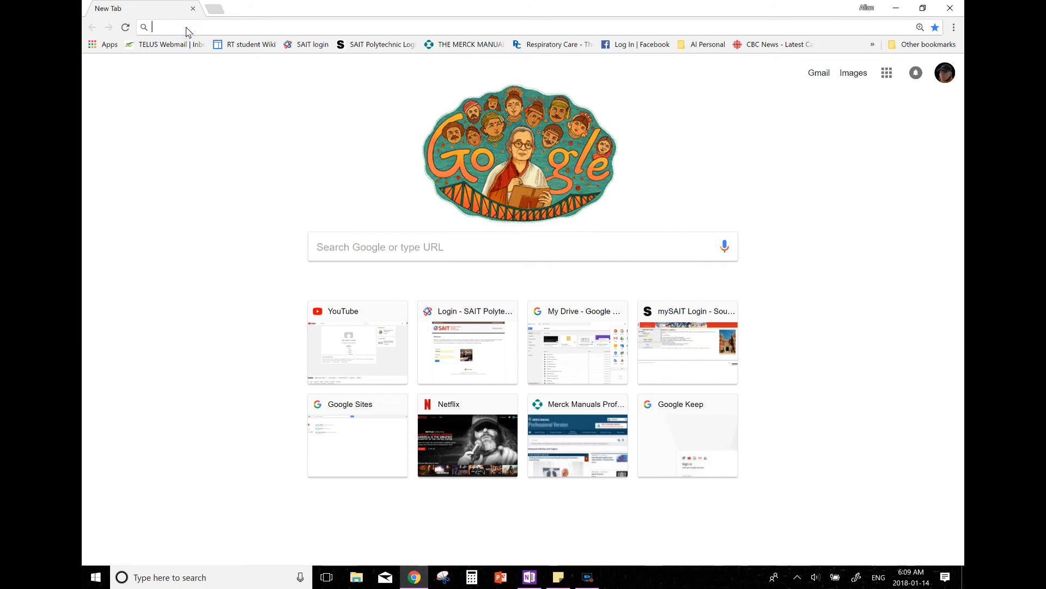
Search for 'Office 365 login' in a new Chrome tab to sign in
text(Office 365 login)
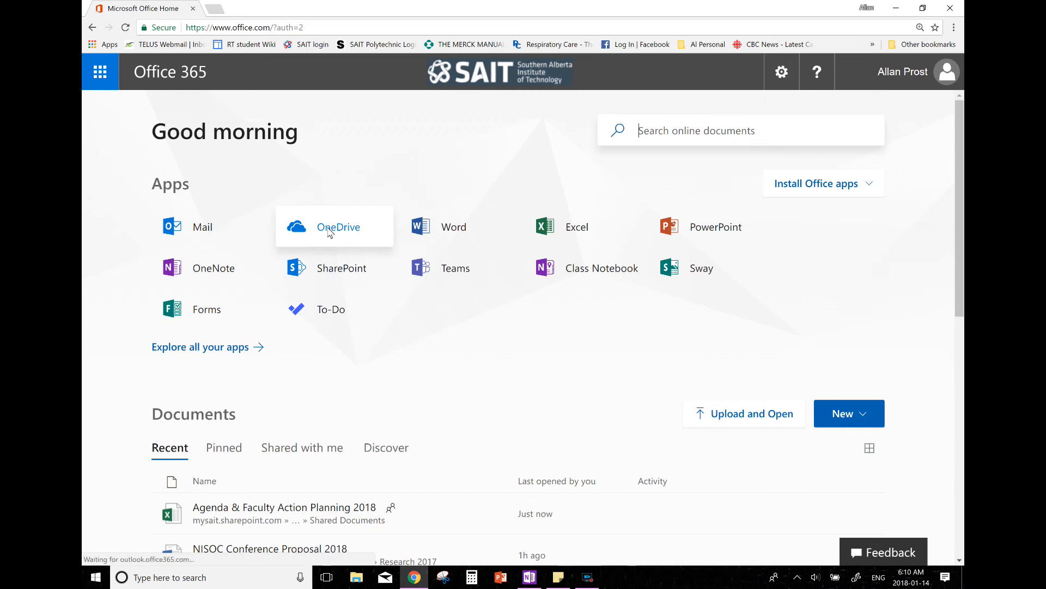
click(338, 227)
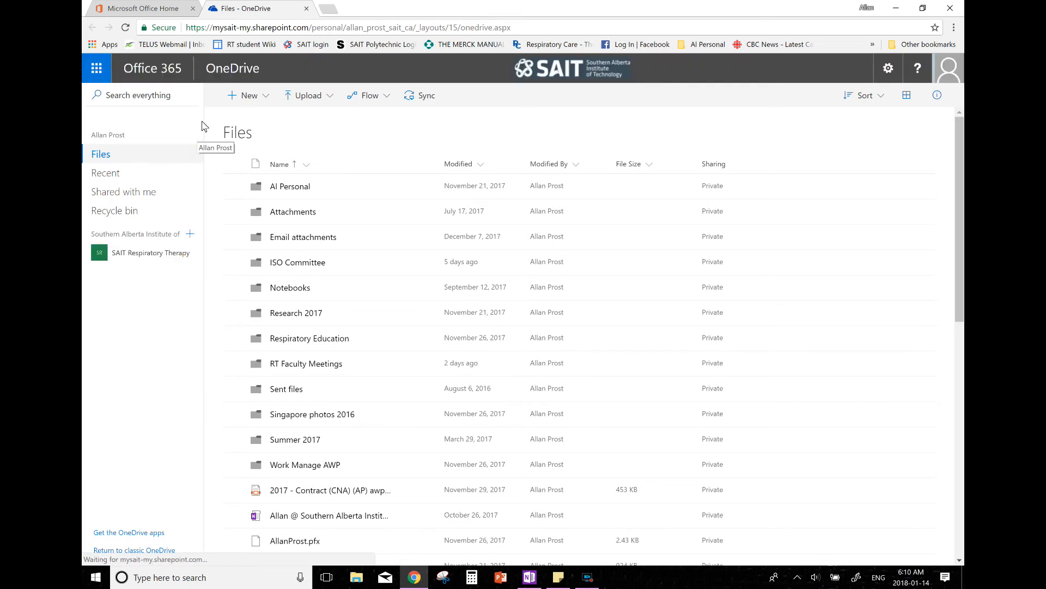
mouse_move(150, 252)
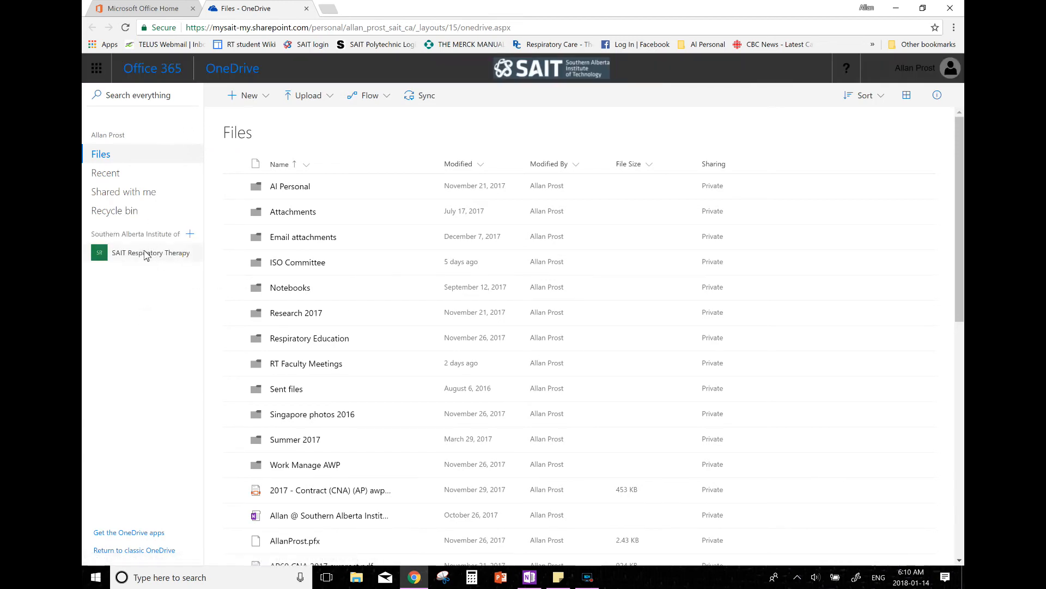
mouse_move(151, 252)
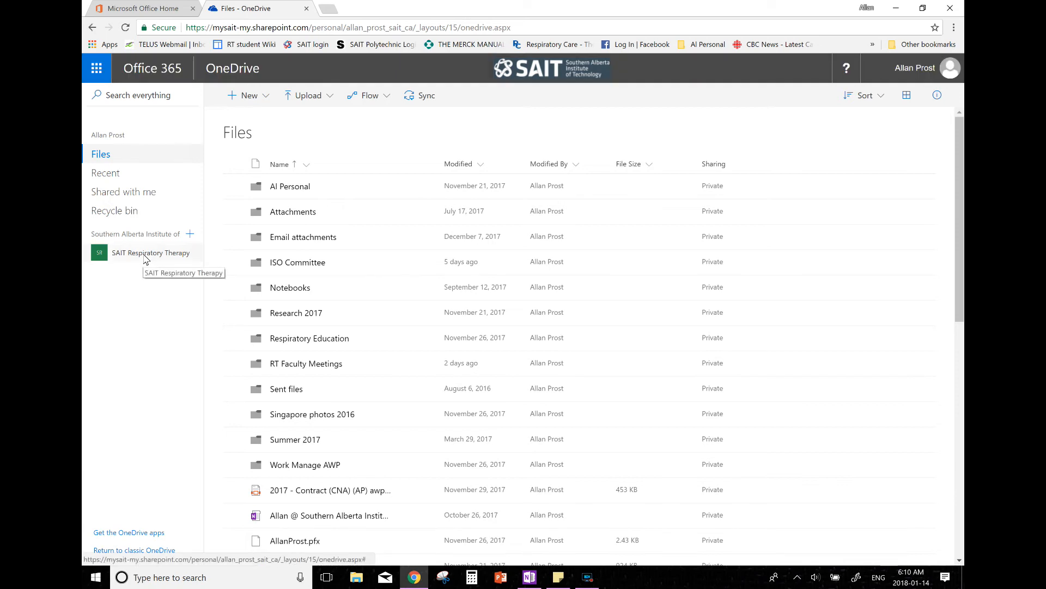
Open the Agenda & Faculty Action Planning workbook from SAIT Respiratory Therapy documents
click(150, 252)
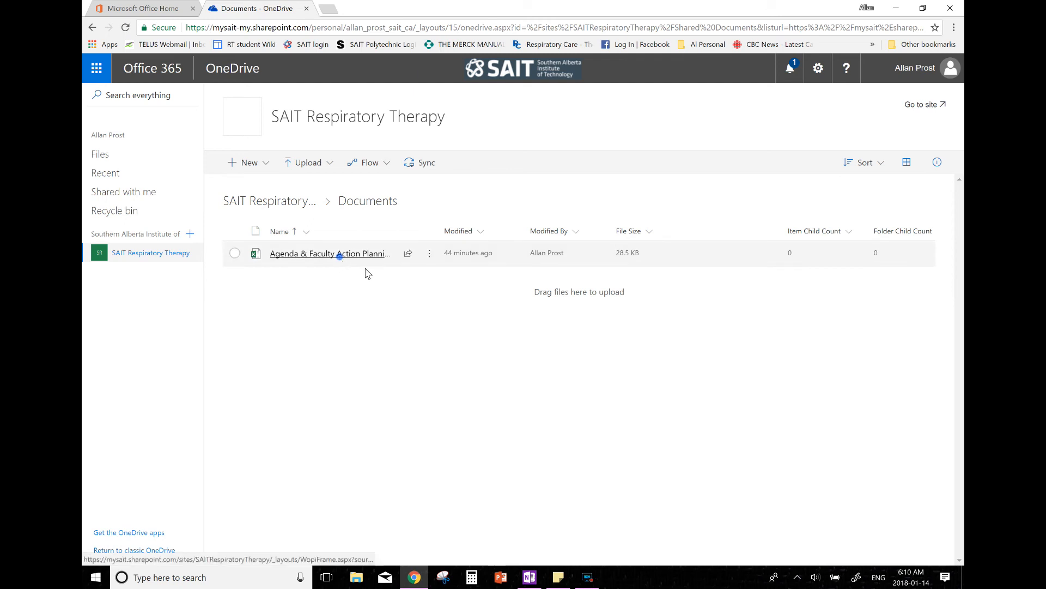
click(329, 252)
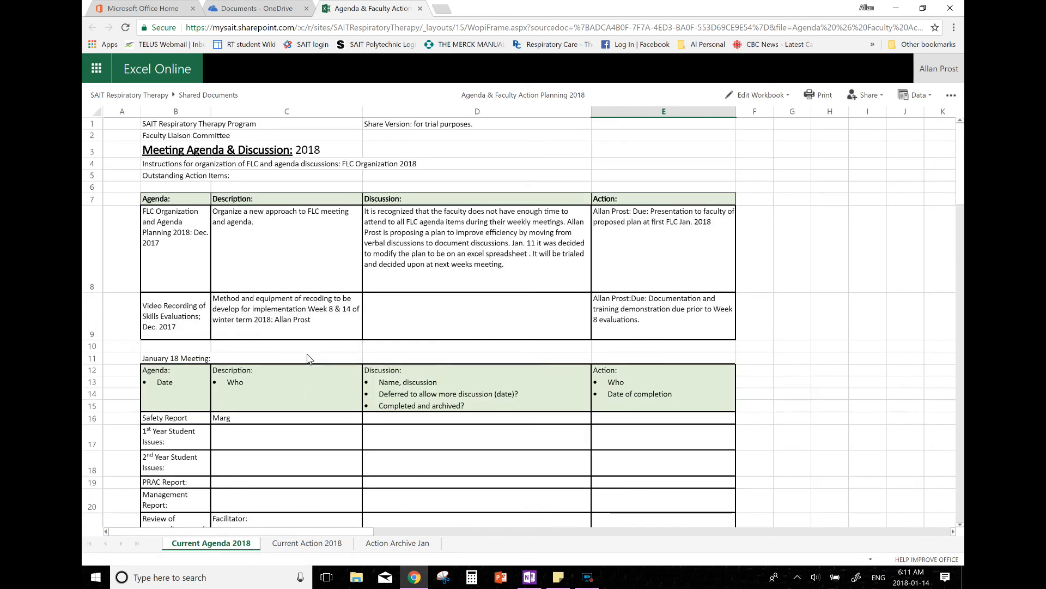
Select the 1st Year Student Issues discussion cell and switch the read-only workbook to editing
scroll(down, 3)
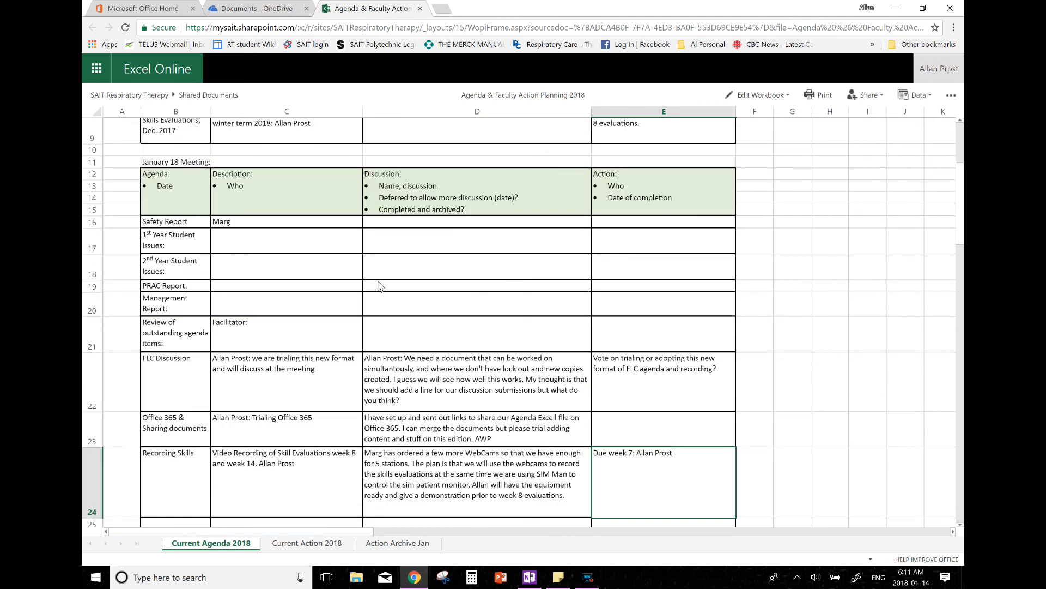
click(476, 240)
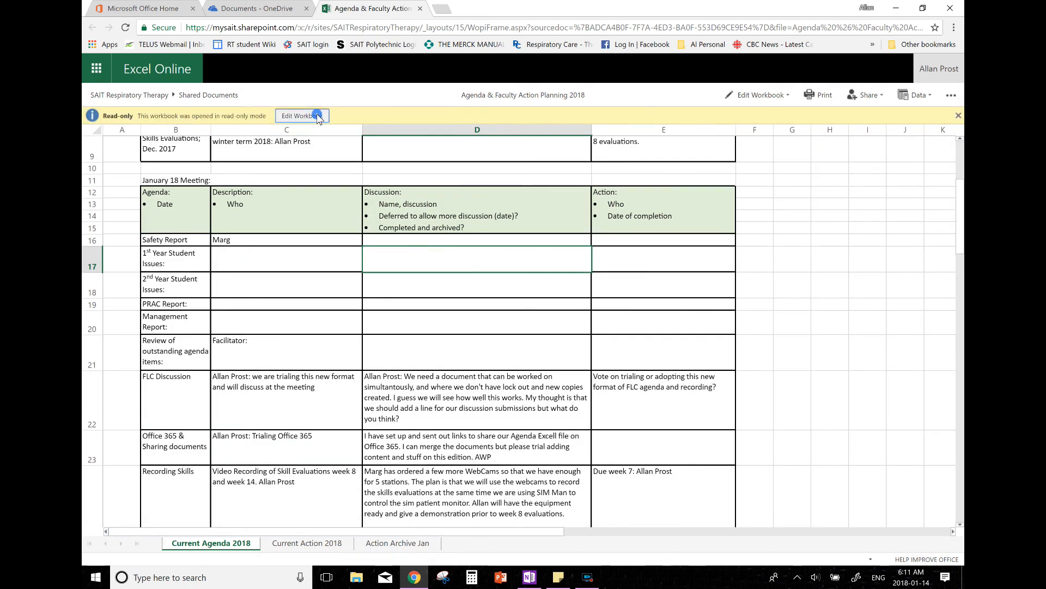
click(301, 116)
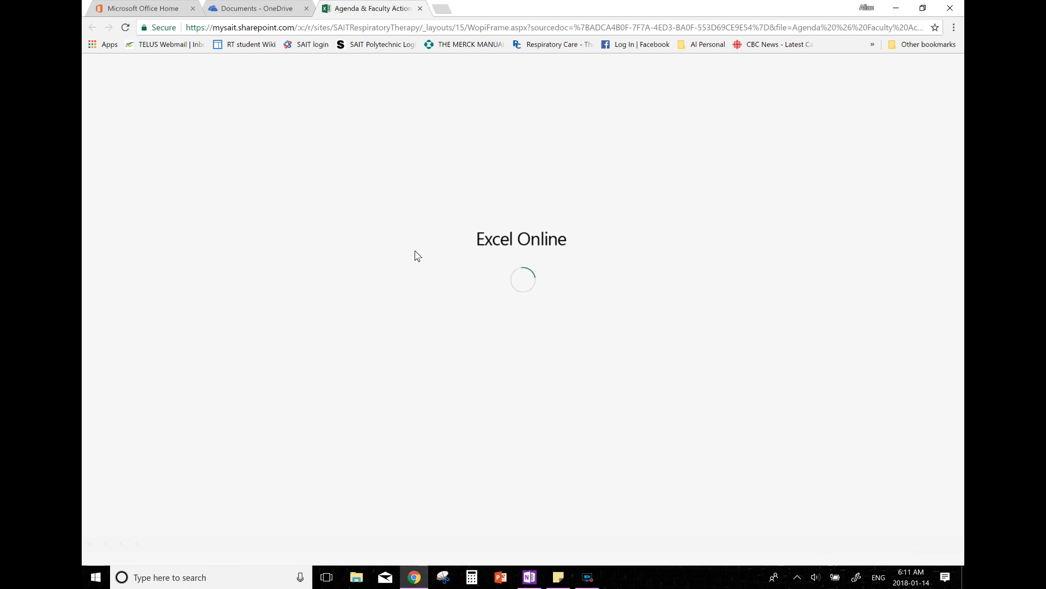